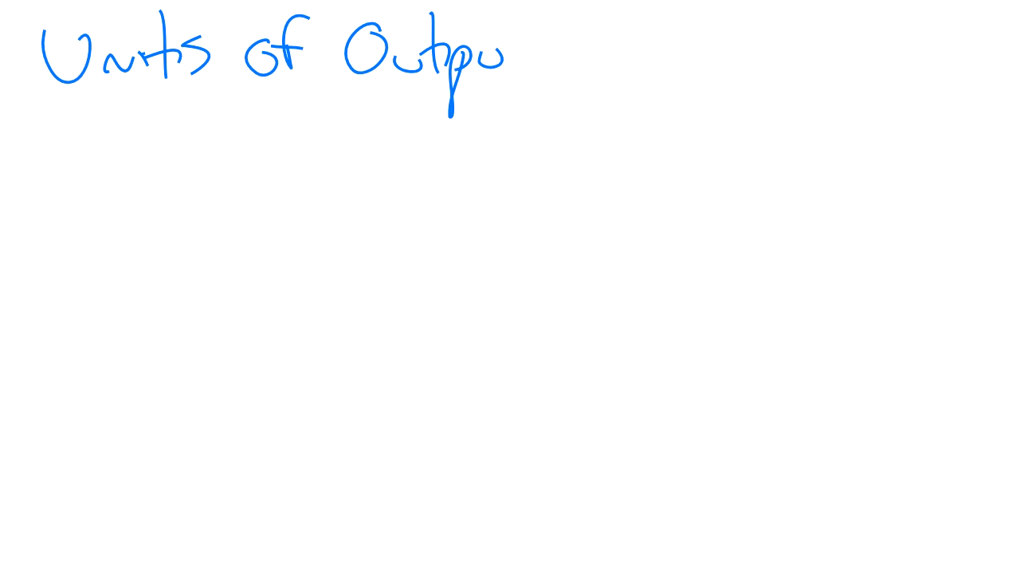
- Complete the handwritten 'Units of Output' heading across the top of the board
{"action": "left_click_drag", "start_coordinate": [510, 24], "coordinate": [526, 71]}
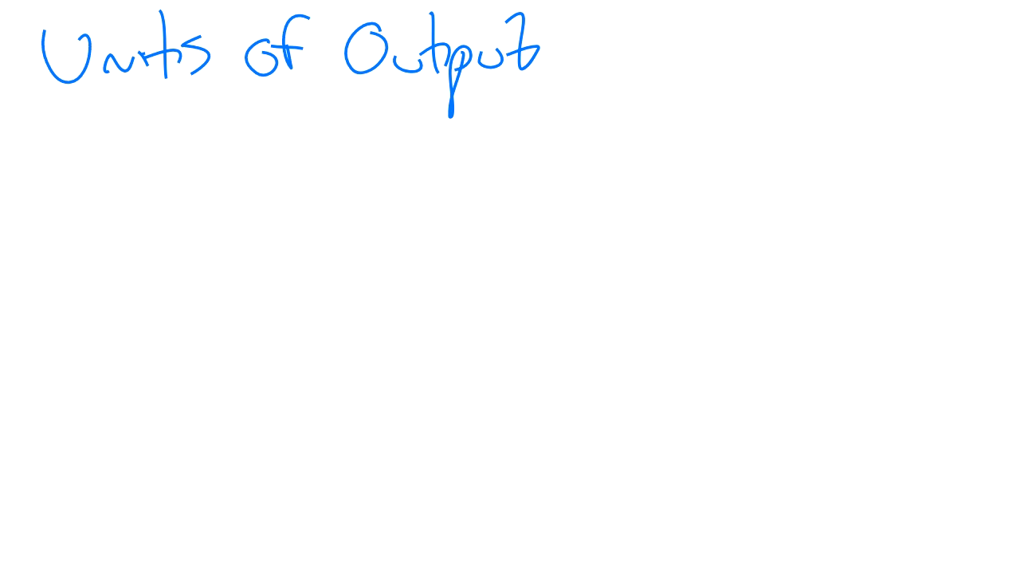
- Handwrite (12000 − 2000) below the heading and underline it as a fraction bar
{"action": "left_click_drag", "start_coordinate": [50, 108], "coordinate": [46, 164]}
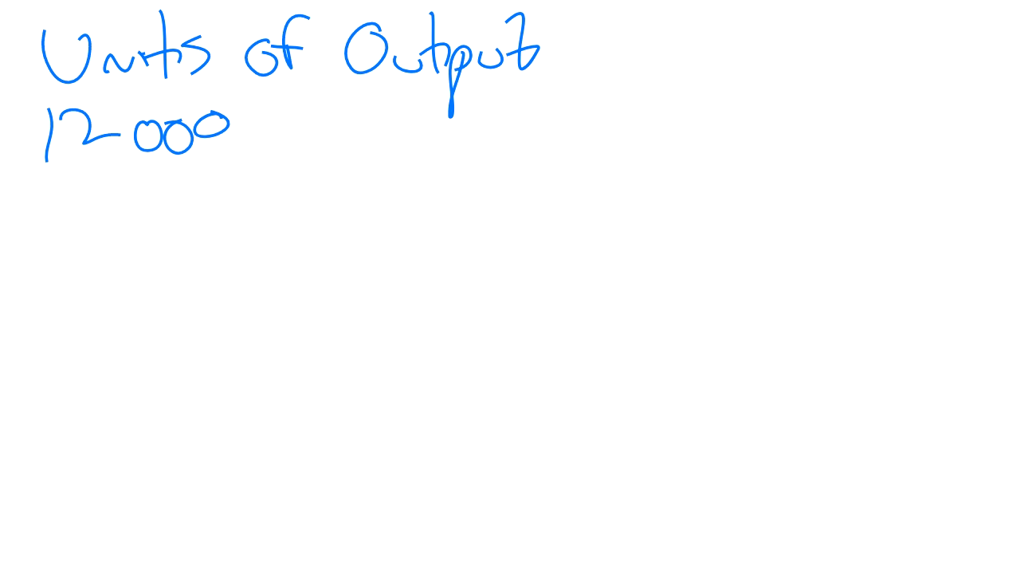
{"action": "left_click_drag", "start_coordinate": [247, 118], "coordinate": [275, 112]}
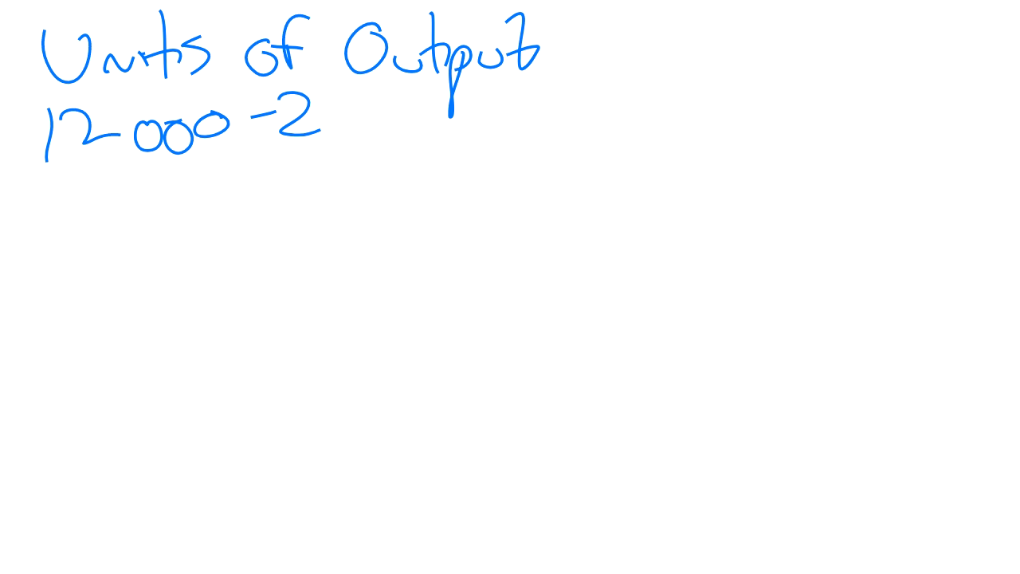
{"action": "left_click_drag", "start_coordinate": [318, 120], "coordinate": [430, 120]}
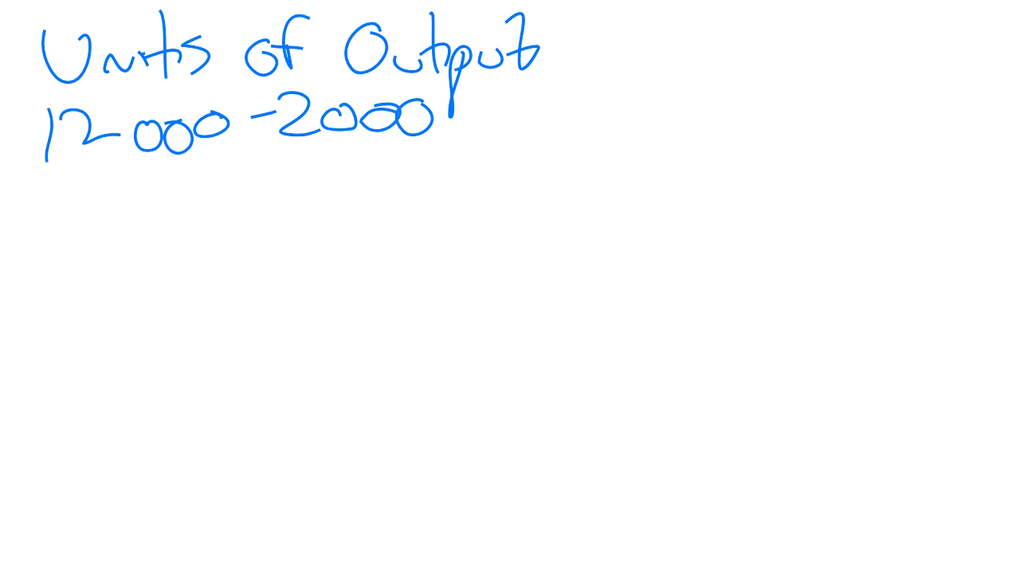
{"action": "left_click_drag", "start_coordinate": [450, 88], "coordinate": [455, 168]}
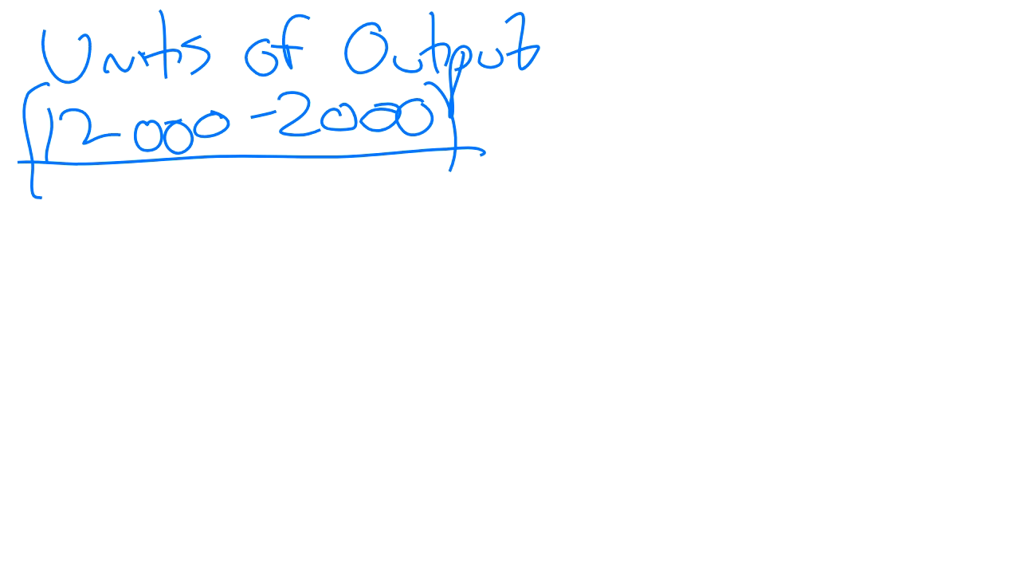
- Write 200,000 as the denominator and '= $0.05' beside the fraction
{"action": "left_click_drag", "start_coordinate": [76, 203], "coordinate": [160, 231]}
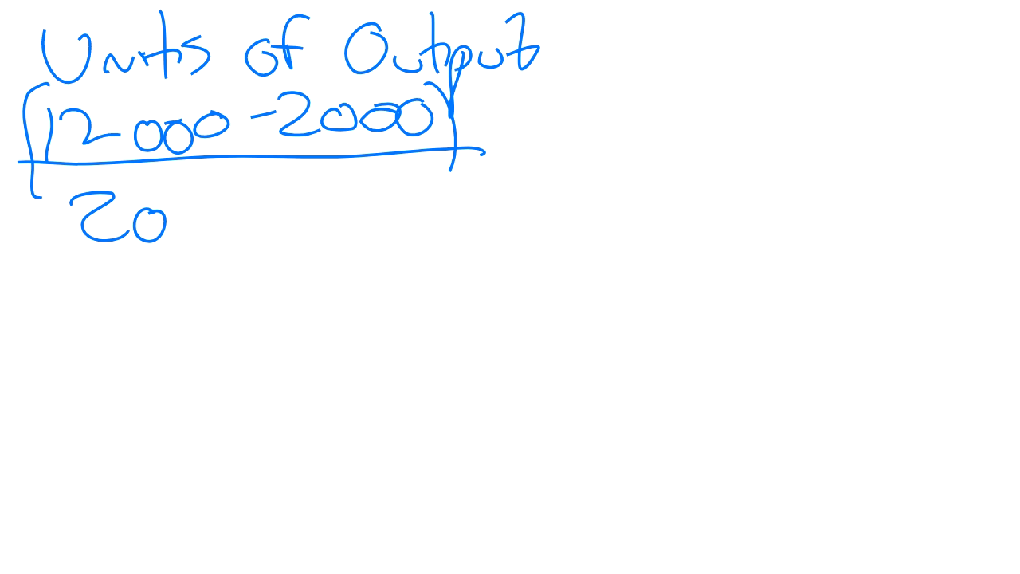
{"action": "left_click_drag", "start_coordinate": [175, 207], "coordinate": [350, 211]}
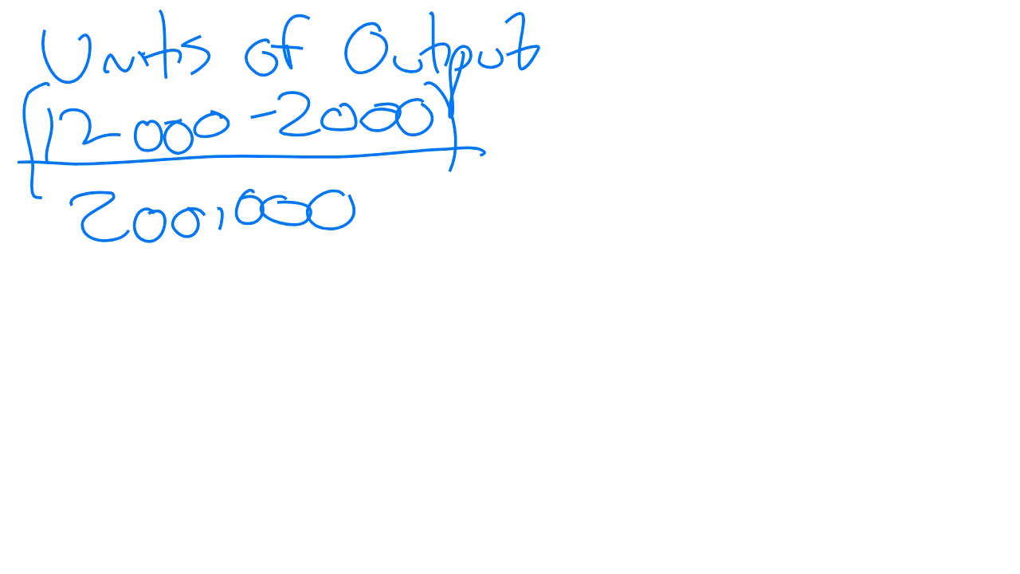
{"action": "left_click_drag", "start_coordinate": [494, 131], "coordinate": [526, 152]}
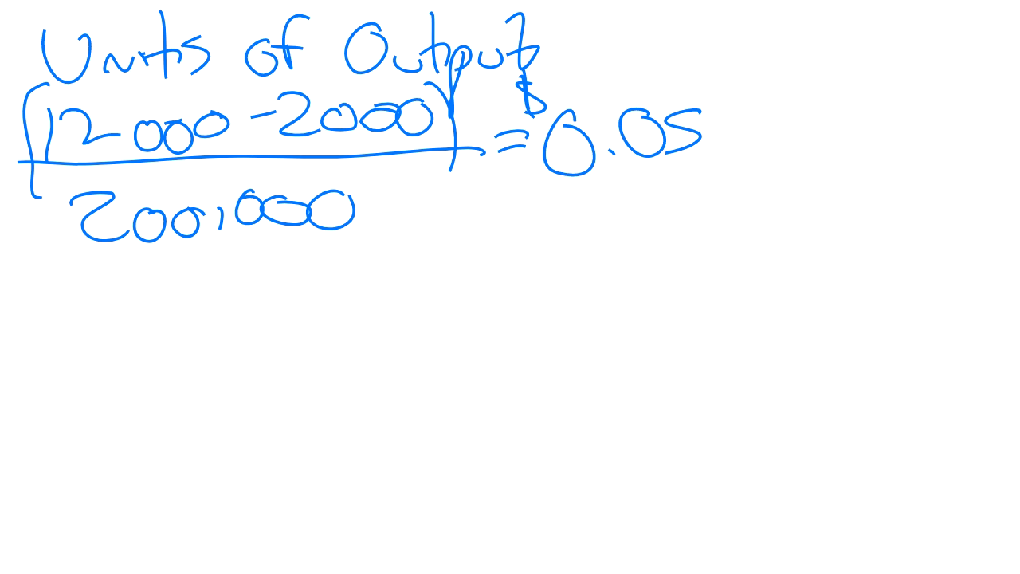
- Add '/km' after $0.05 and write 'Yr 1 - 40,000km' below
{"action": "left_click_drag", "start_coordinate": [721, 79], "coordinate": [721, 179]}
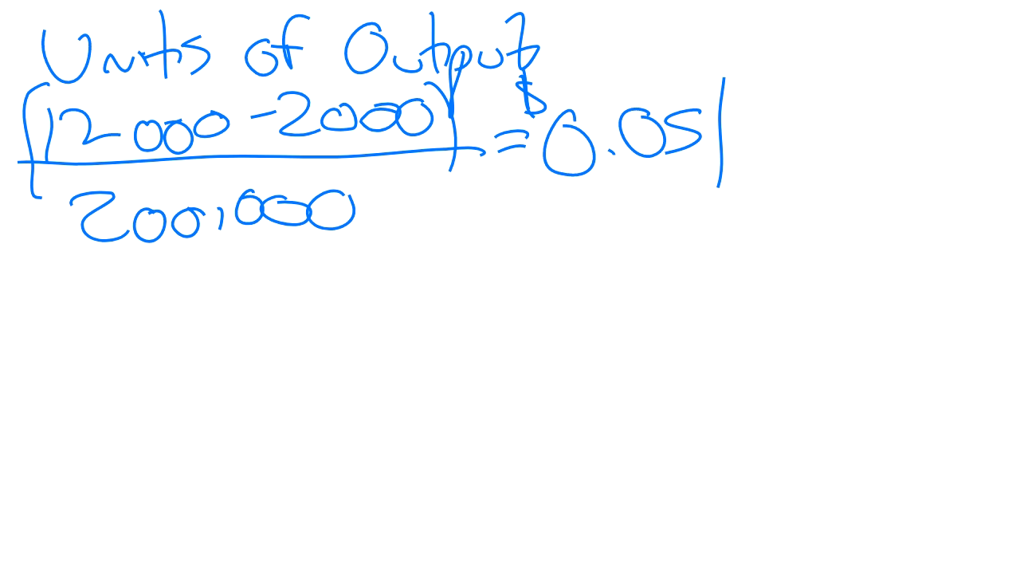
{"action": "left_click_drag", "start_coordinate": [749, 127], "coordinate": [781, 167]}
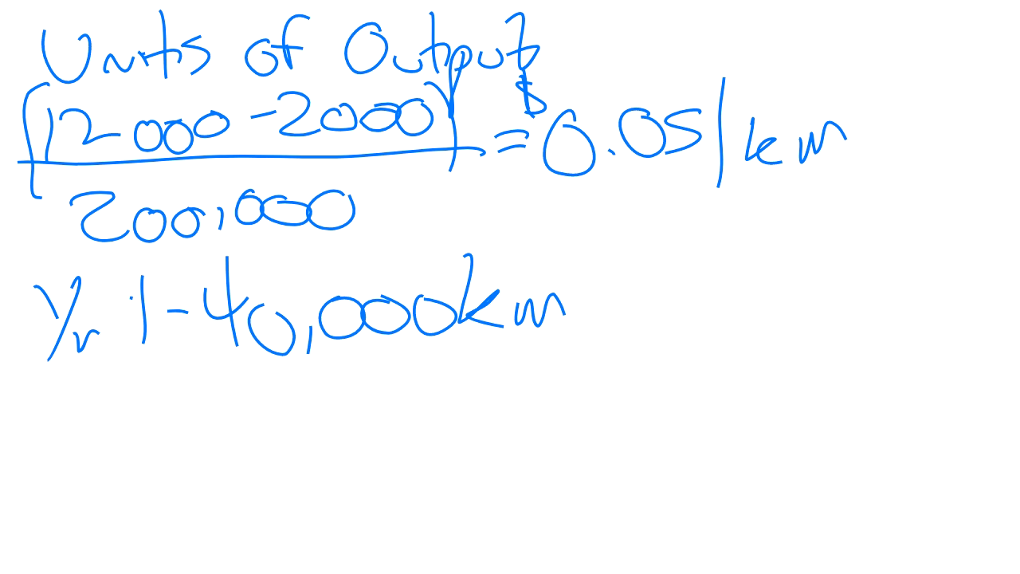
- On a blank page, begin handwriting the figure 50,000
{"action": "left_click_drag", "start_coordinate": [594, 319], "coordinate": [685, 319]}
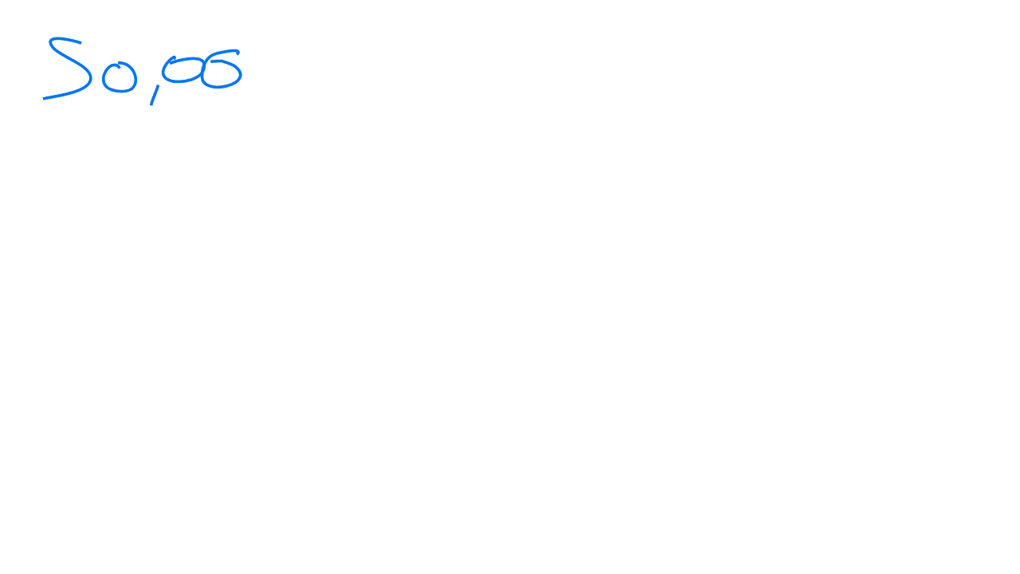
- Write (50,000 − 5,000) in brackets with a fraction bar beneath it
{"action": "left_click_drag", "start_coordinate": [247, 79], "coordinate": [302, 59]}
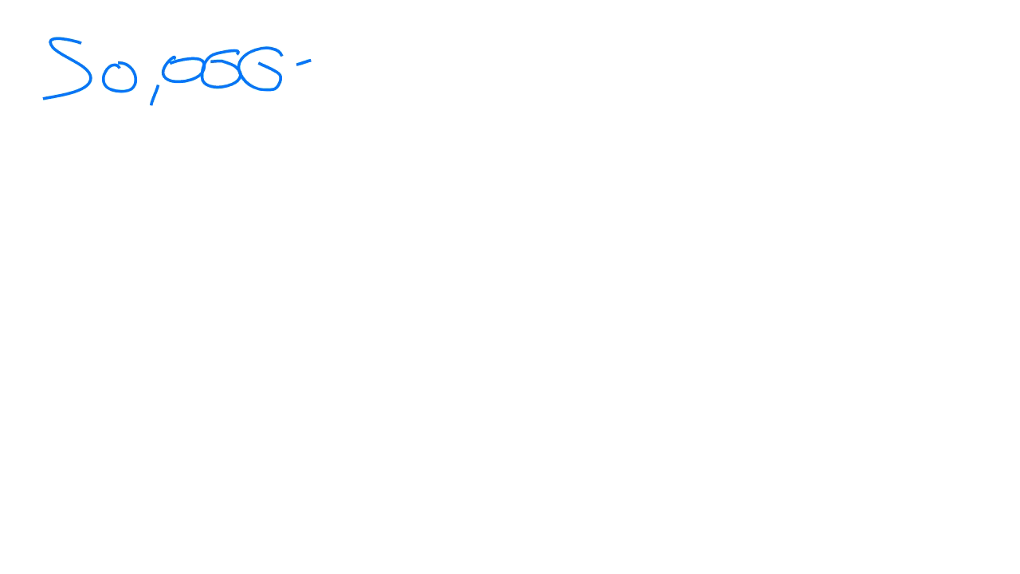
{"action": "left_click_drag", "start_coordinate": [346, 36], "coordinate": [347, 88]}
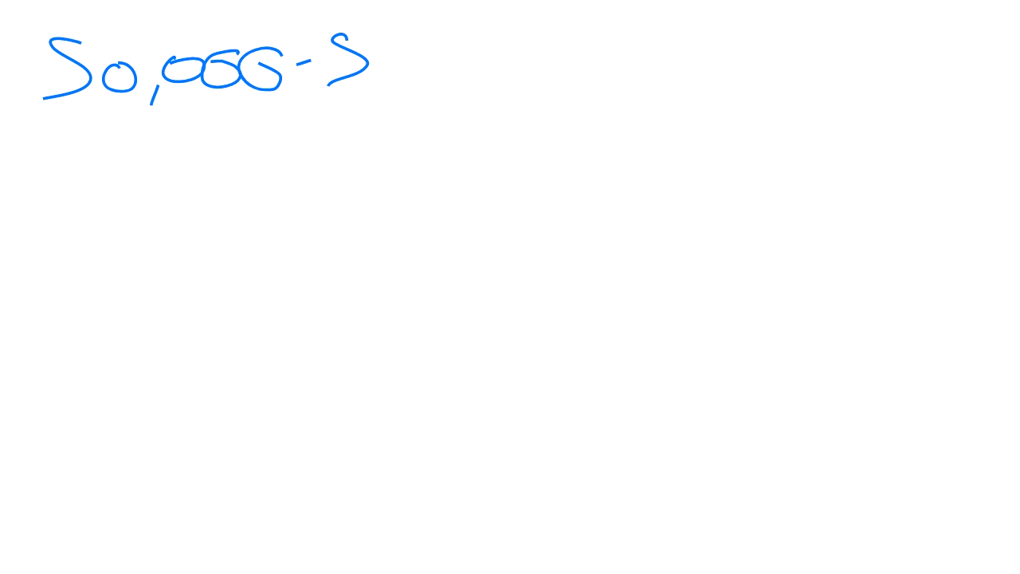
{"action": "left_click_drag", "start_coordinate": [382, 72], "coordinate": [494, 71]}
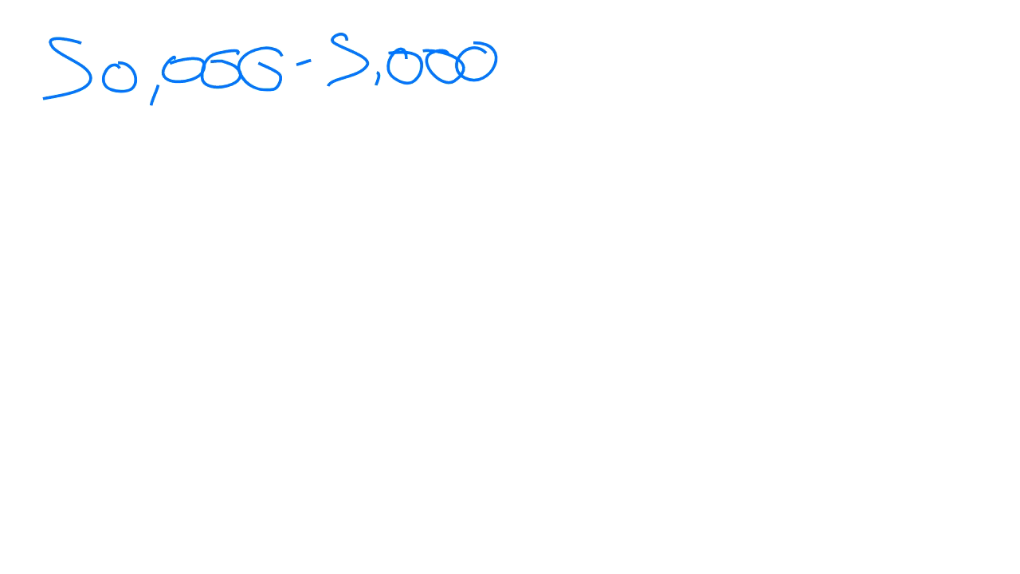
{"action": "left_click_drag", "start_coordinate": [494, 104], "coordinate": [7, 132]}
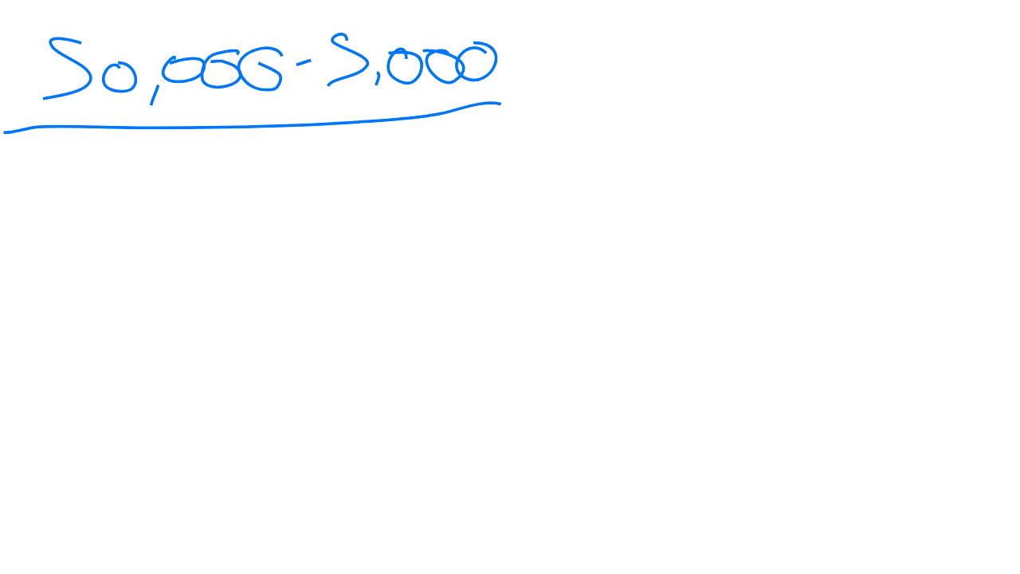
{"action": "left_click_drag", "start_coordinate": [494, 12], "coordinate": [498, 104]}
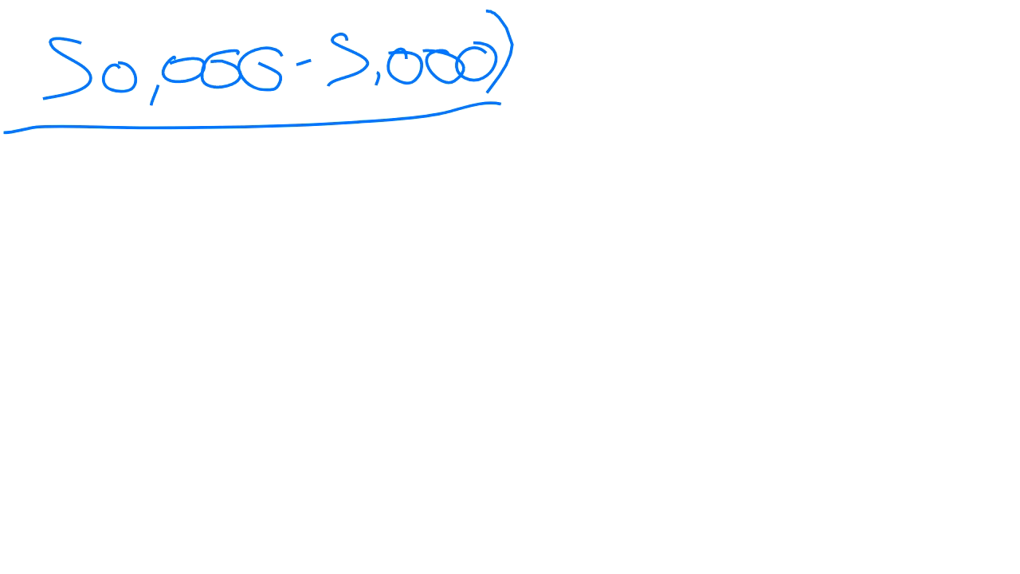
{"action": "left_click_drag", "start_coordinate": [44, 20], "coordinate": [52, 127]}
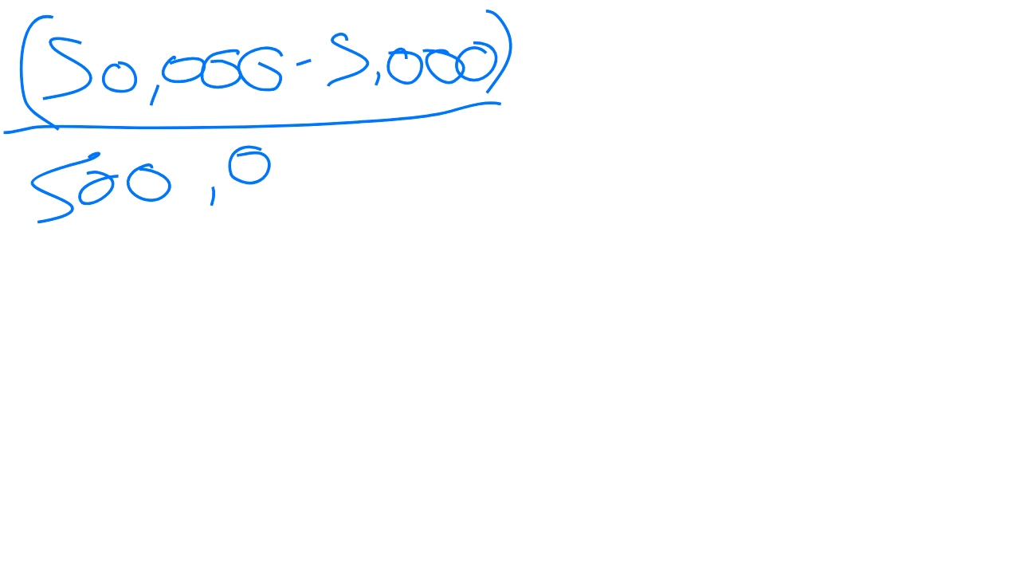
- Write '500,000 pizzas' under the fraction bar
{"action": "left_click_drag", "start_coordinate": [286, 167], "coordinate": [407, 160]}
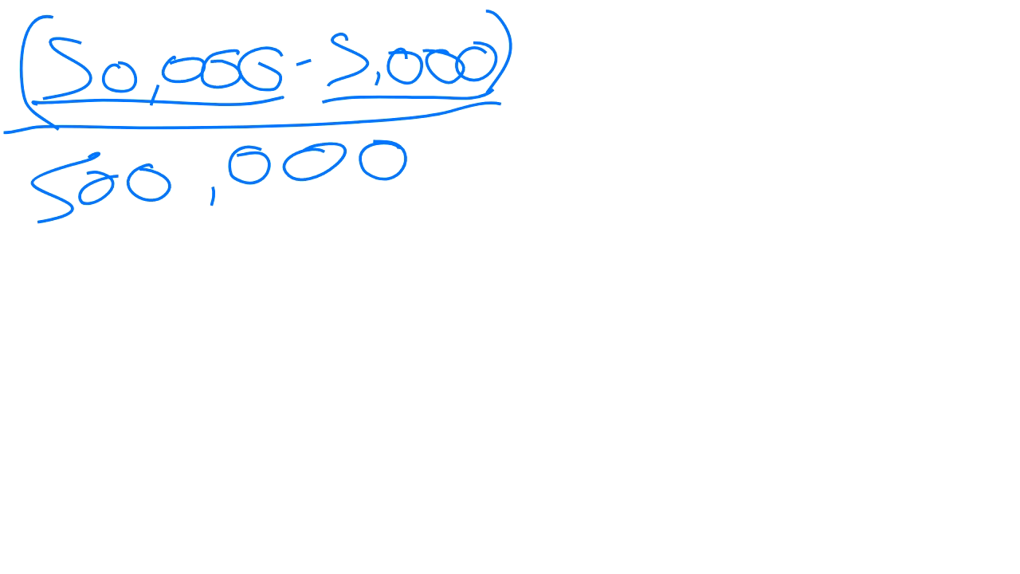
{"action": "left_click_drag", "start_coordinate": [410, 160], "coordinate": [413, 203]}
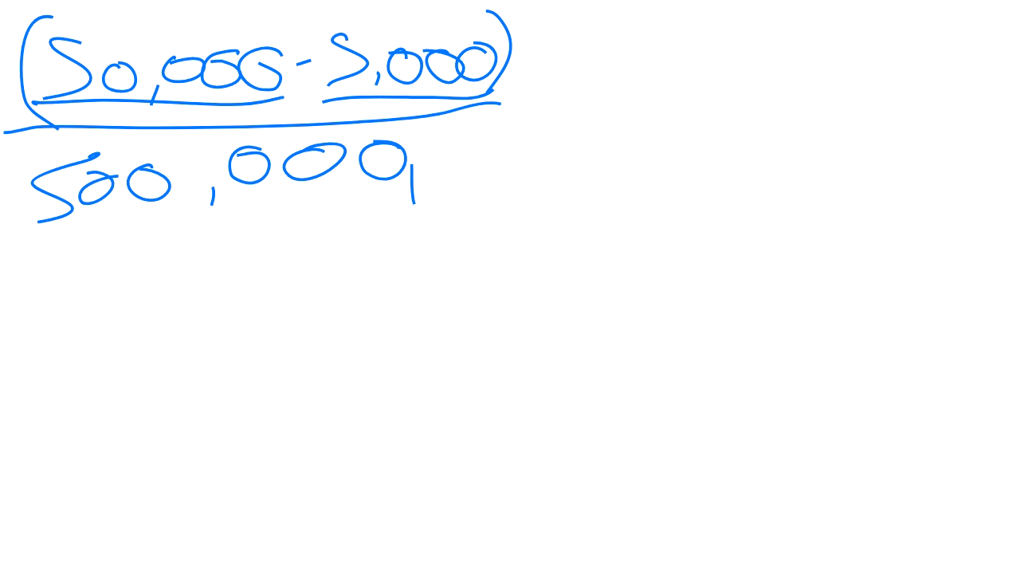
{"action": "left_click_drag", "start_coordinate": [406, 183], "coordinate": [526, 167]}
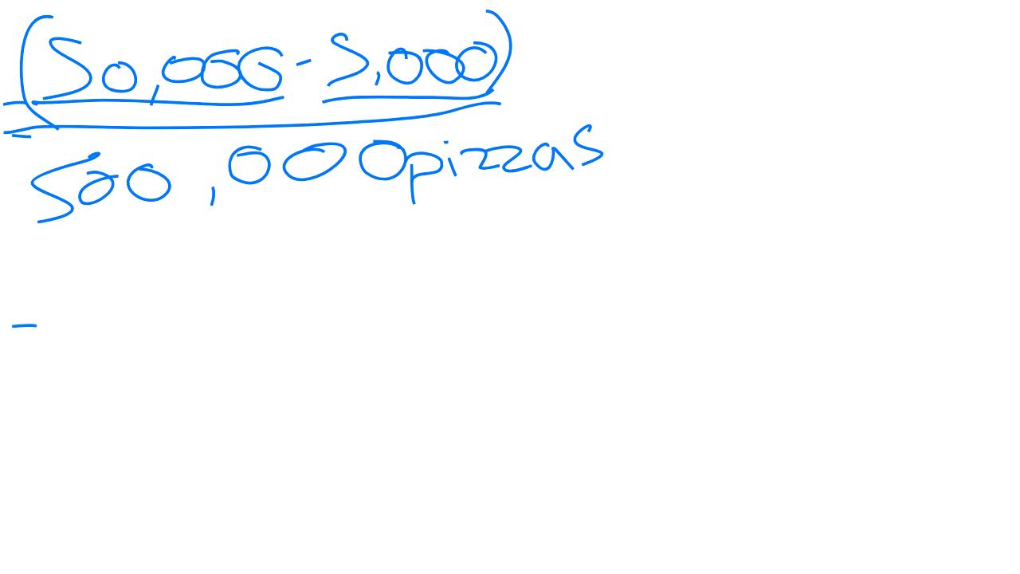
- Write '= 45,000 / 500,000' below the fraction, then '= $0.09/pizza'
{"action": "left_click_drag", "start_coordinate": [17, 335], "coordinate": [39, 343]}
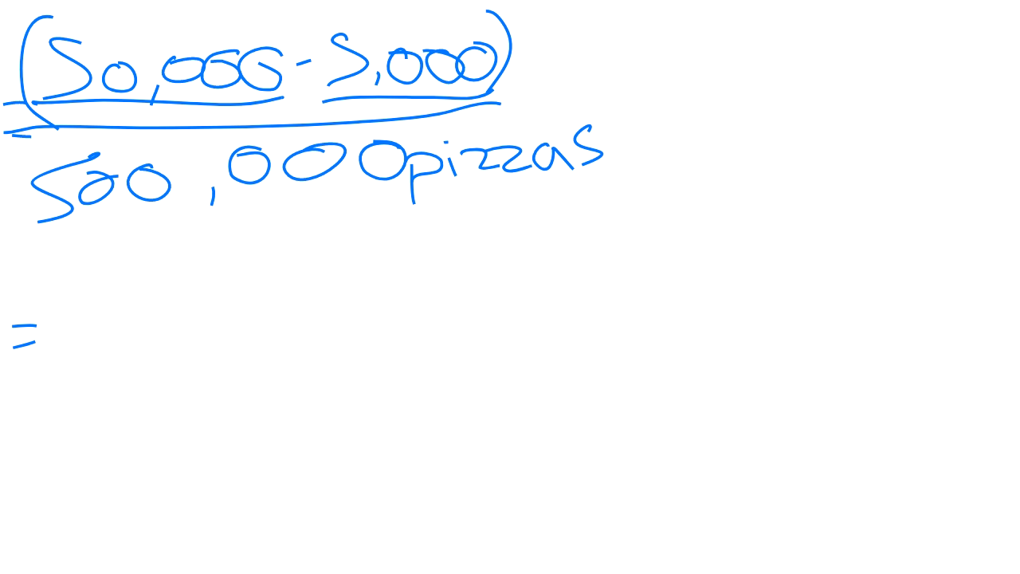
{"action": "left_click_drag", "start_coordinate": [128, 231], "coordinate": [160, 279]}
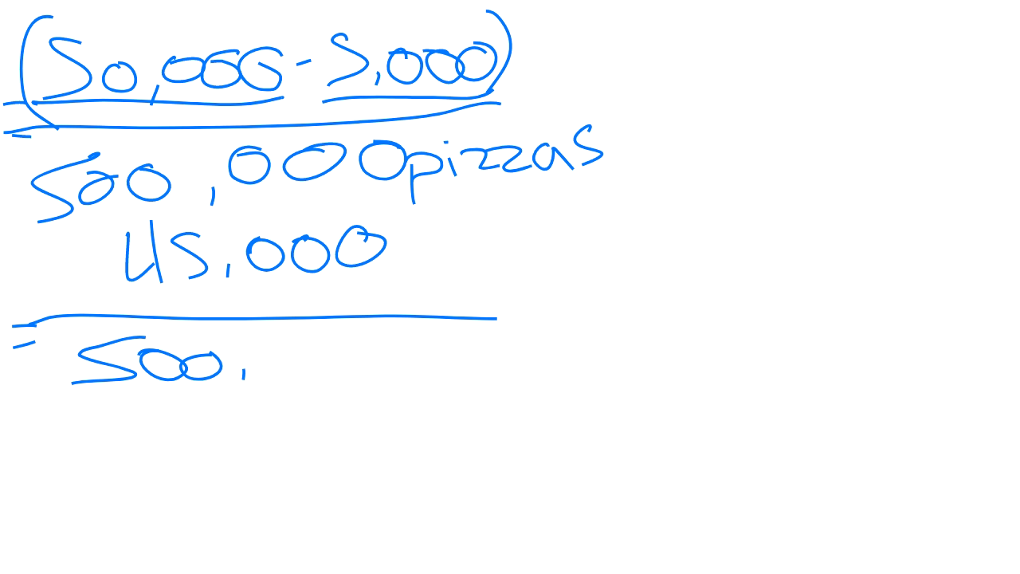
{"action": "left_click_drag", "start_coordinate": [263, 358], "coordinate": [334, 359]}
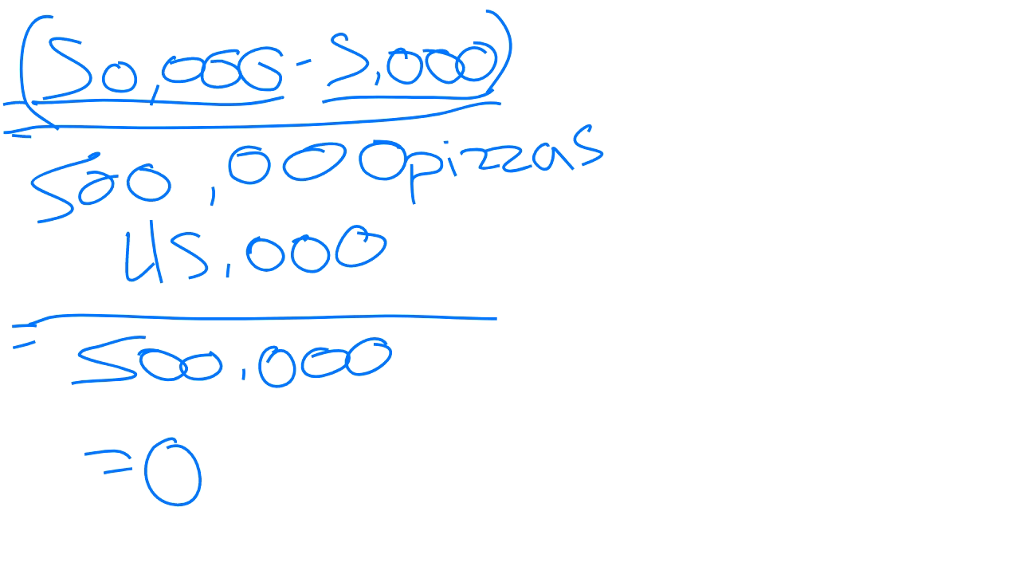
{"action": "left_click_drag", "start_coordinate": [207, 470], "coordinate": [335, 486]}
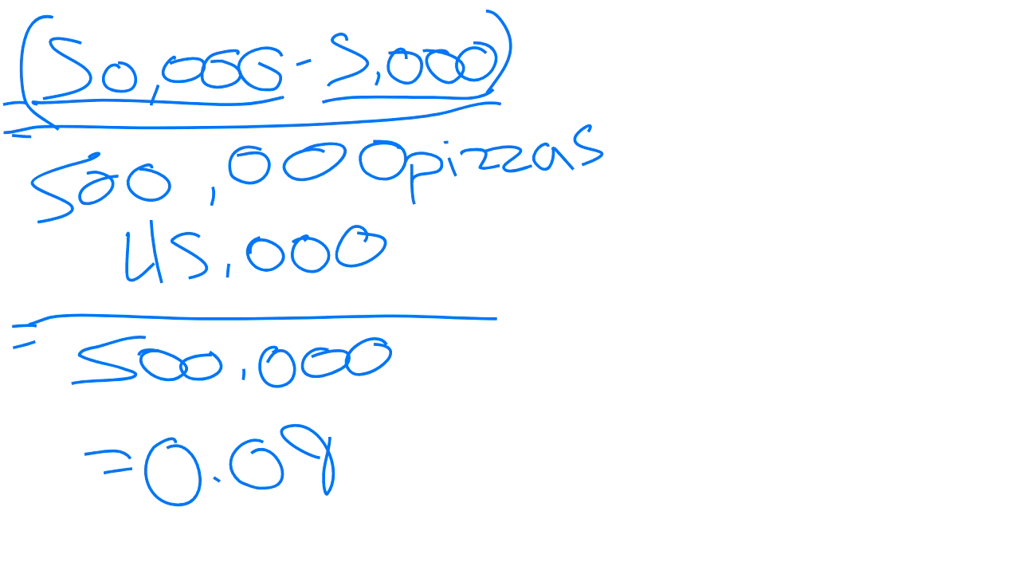
{"action": "left_click_drag", "start_coordinate": [112, 406], "coordinate": [124, 447]}
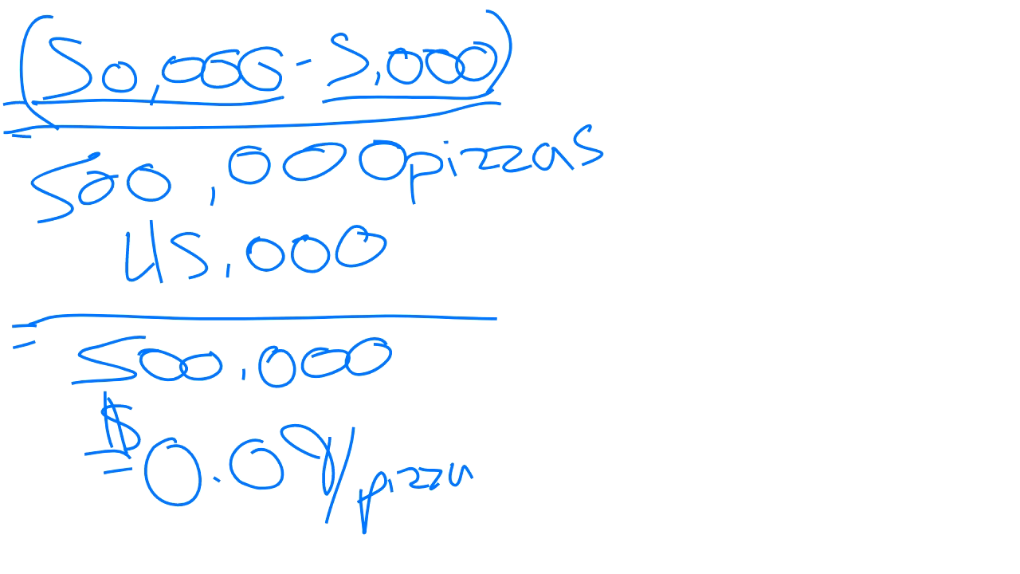
- Draw a vertical divider, then write a 'Yr 1' heading with 100,000 below it
{"action": "left_click_drag", "start_coordinate": [614, 16], "coordinate": [606, 542]}
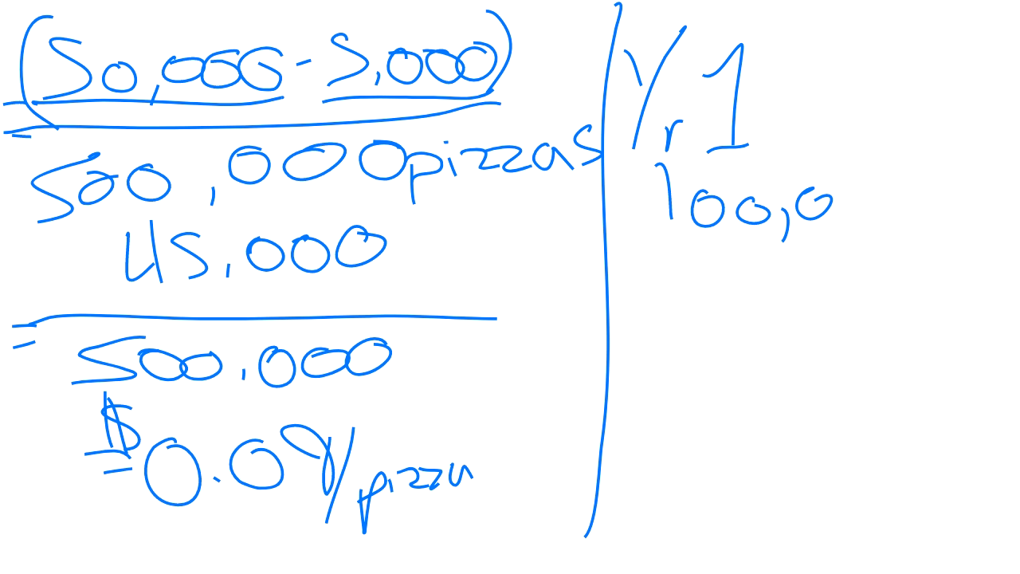
{"action": "left_click_drag", "start_coordinate": [820, 199], "coordinate": [917, 207]}
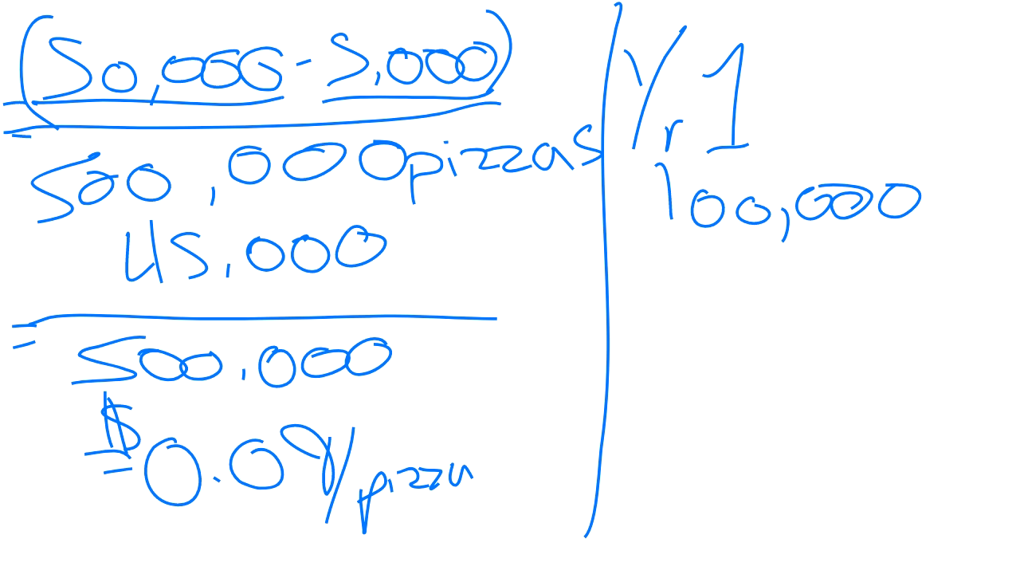